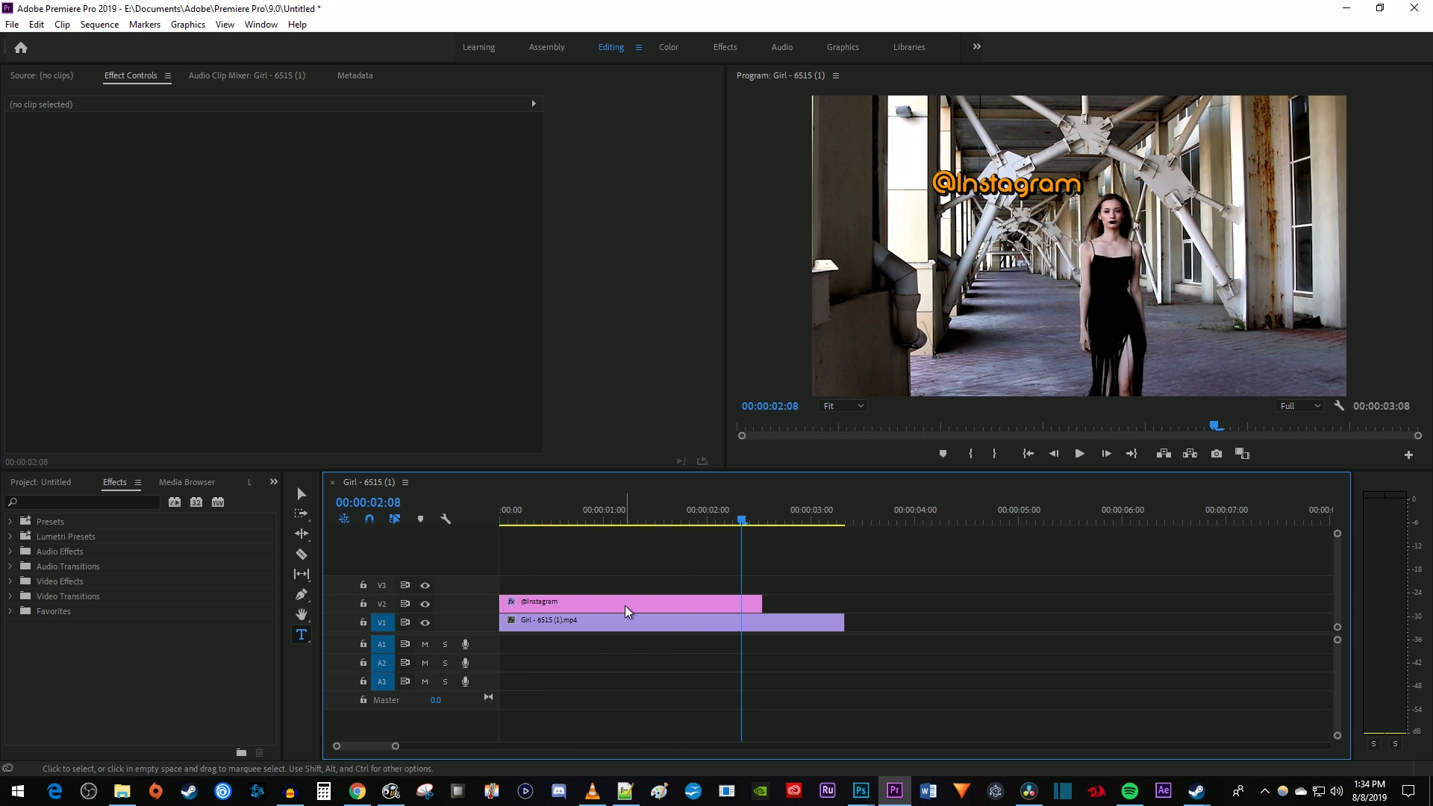
left_click_drag(759, 603, 788, 594)
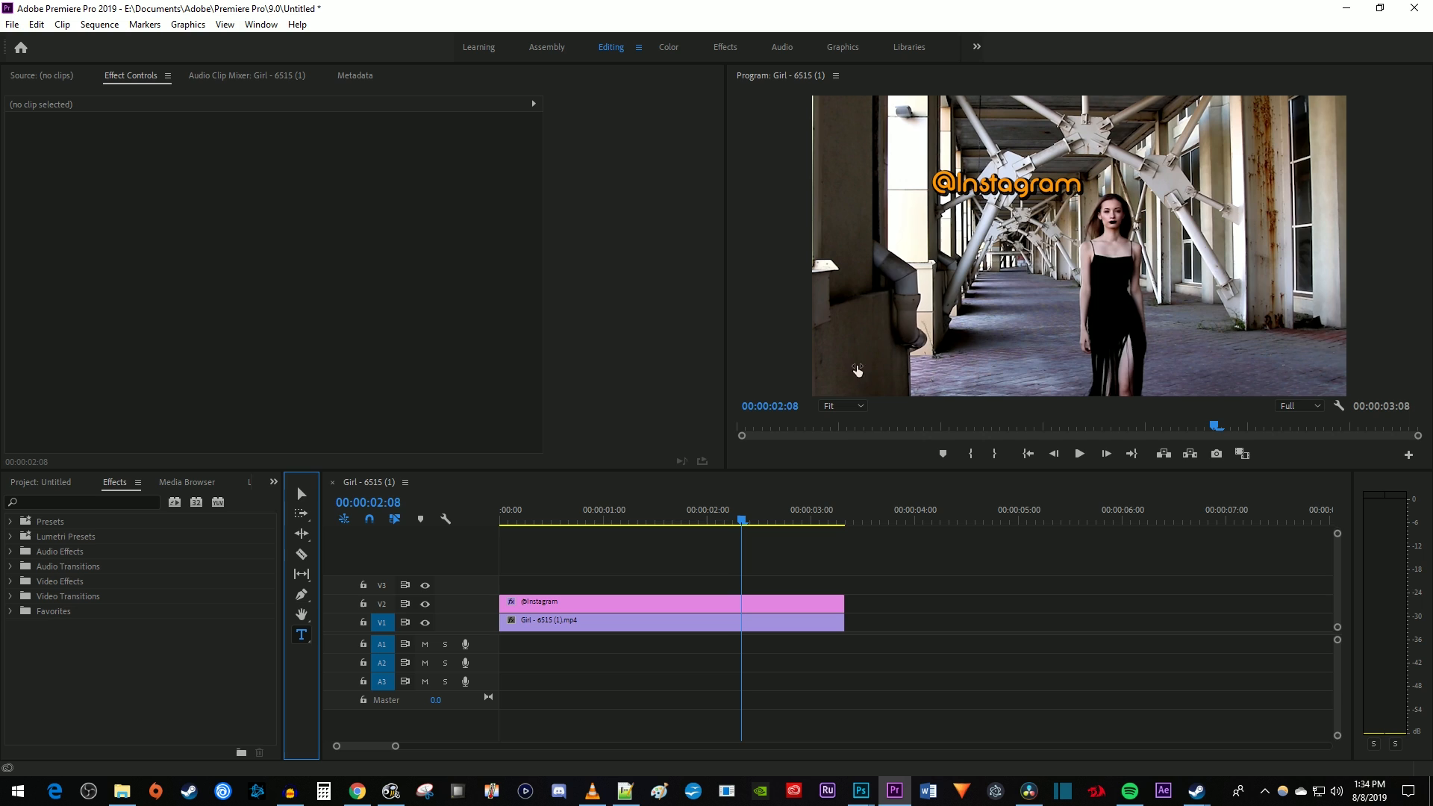
left_click(640, 601)
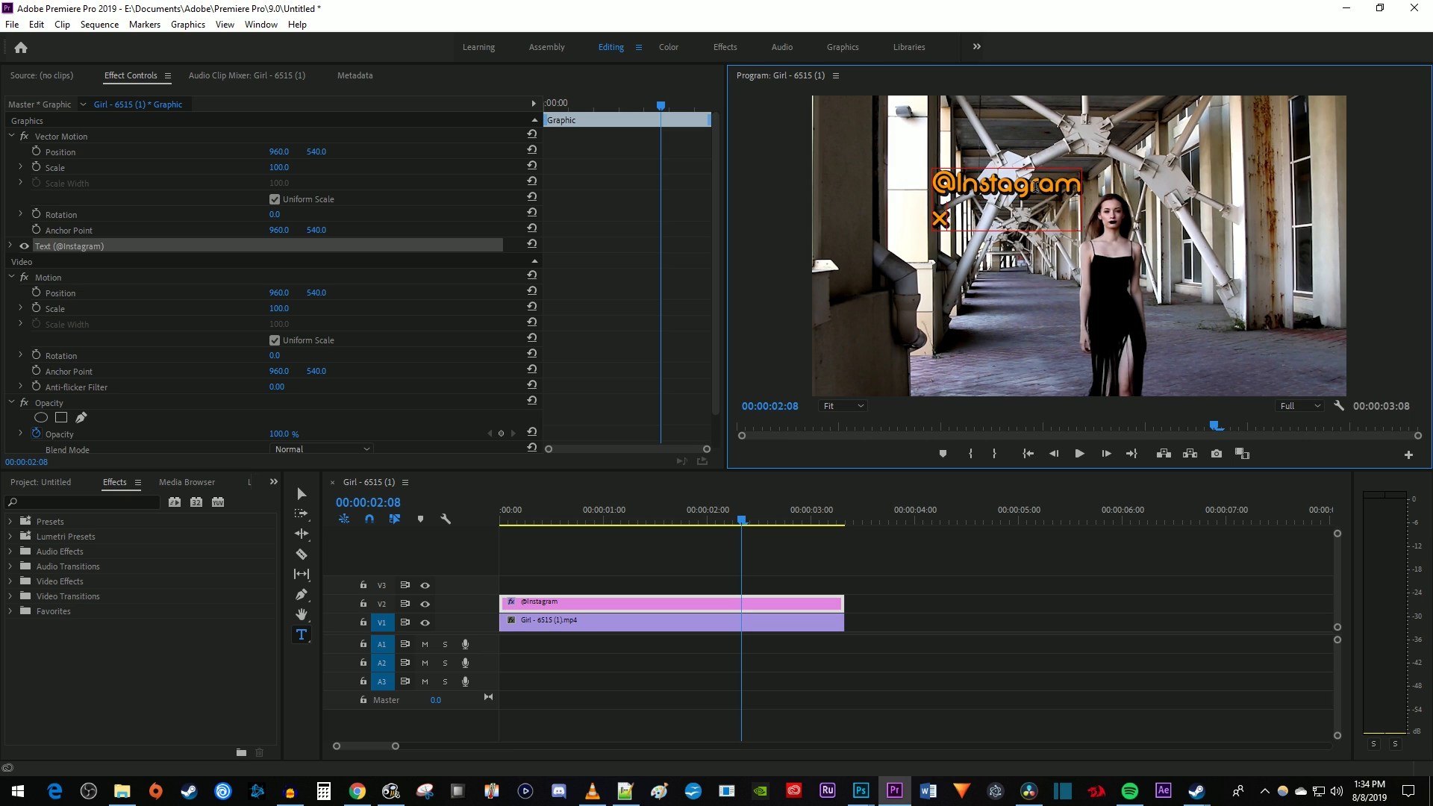
type("x")
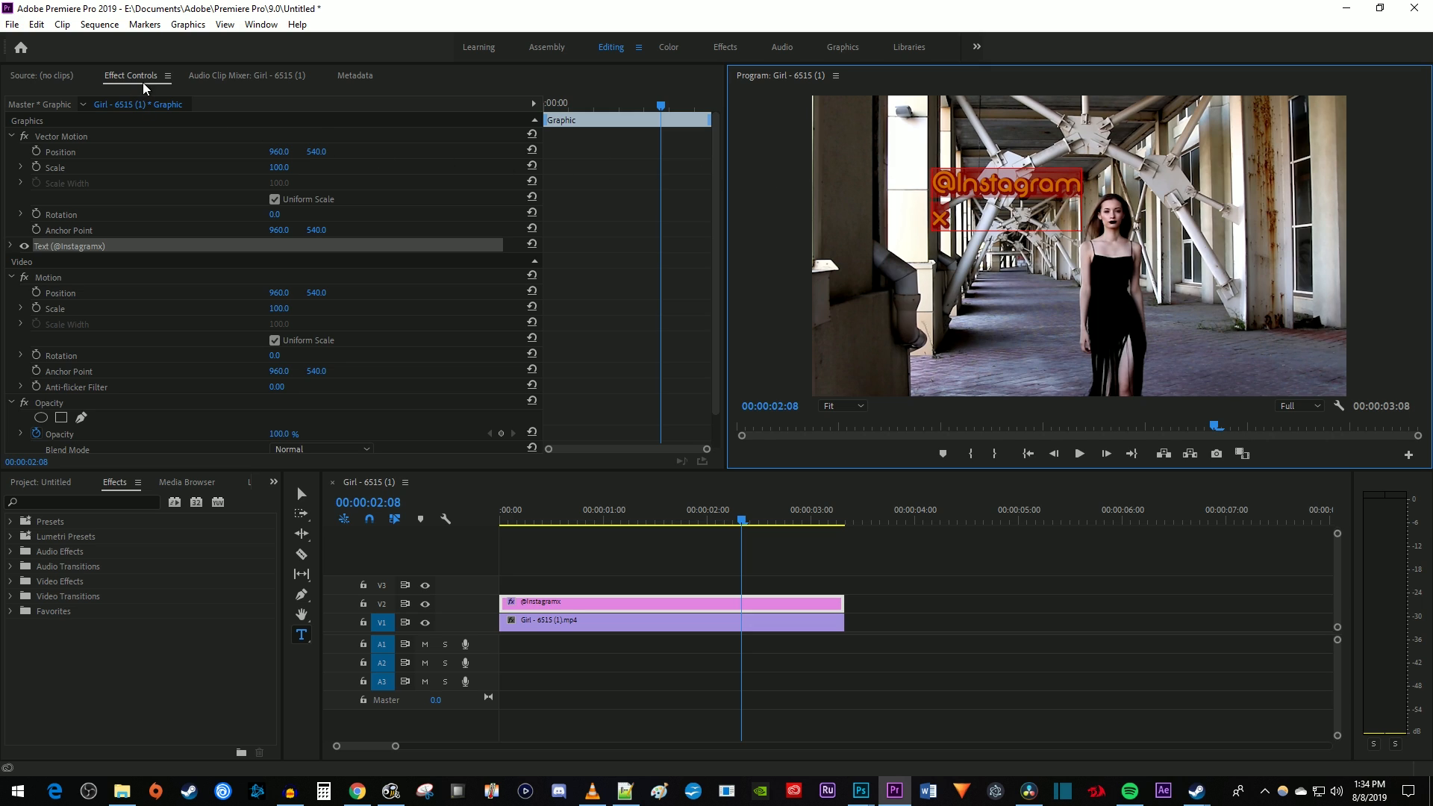
mouse_move(11, 252)
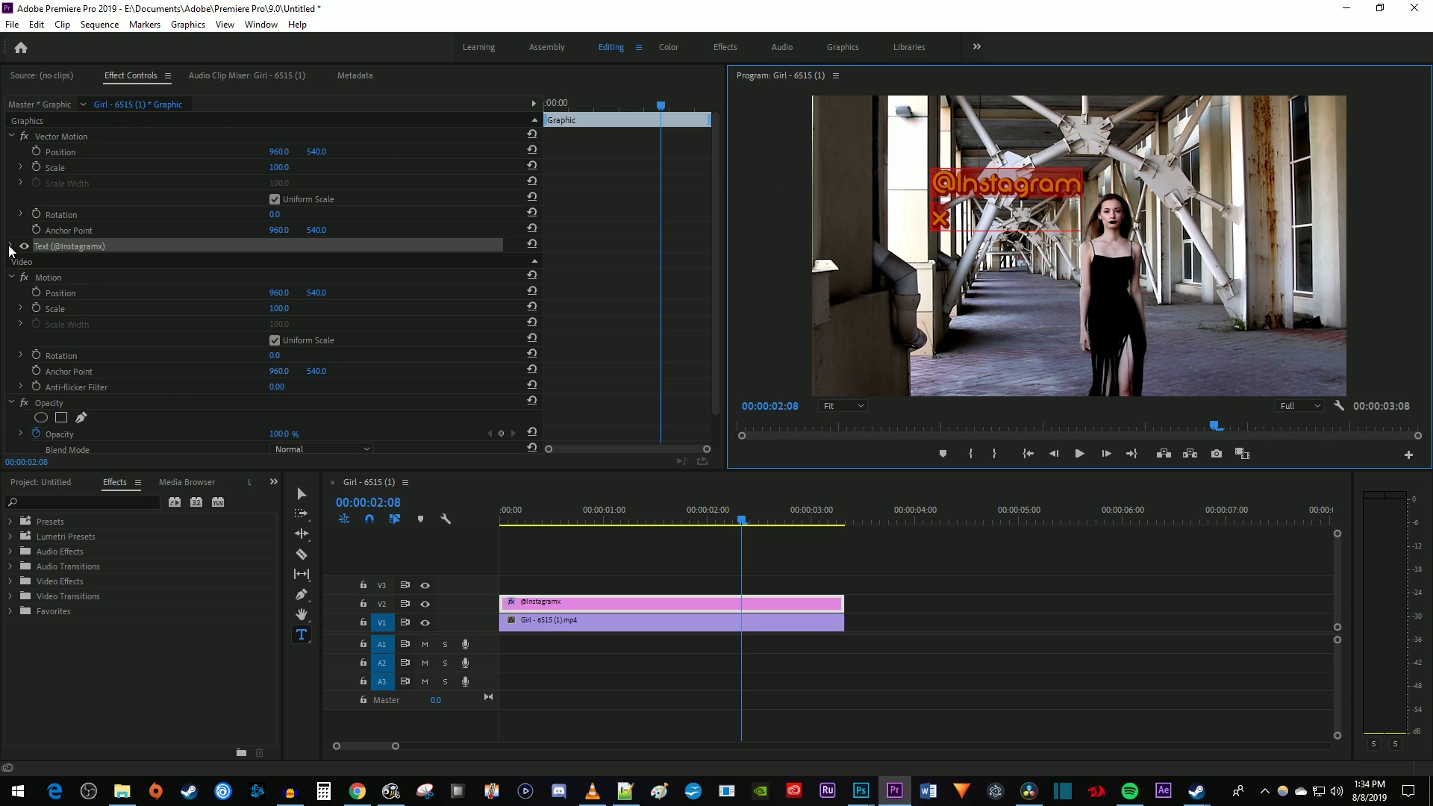
Expand the title's Text settings in Effect Controls and center-align the text.
left_click(9, 245)
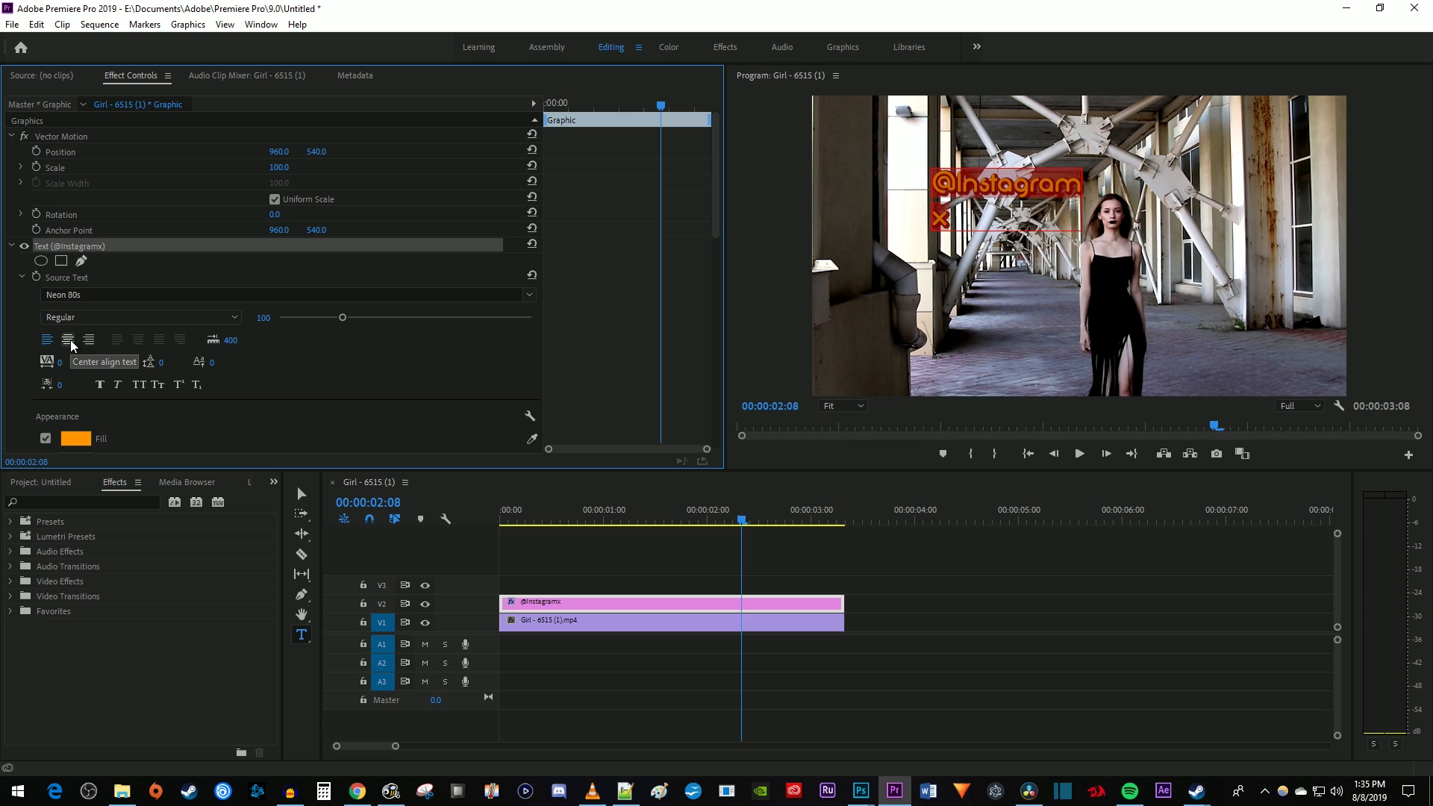
left_click(46, 339)
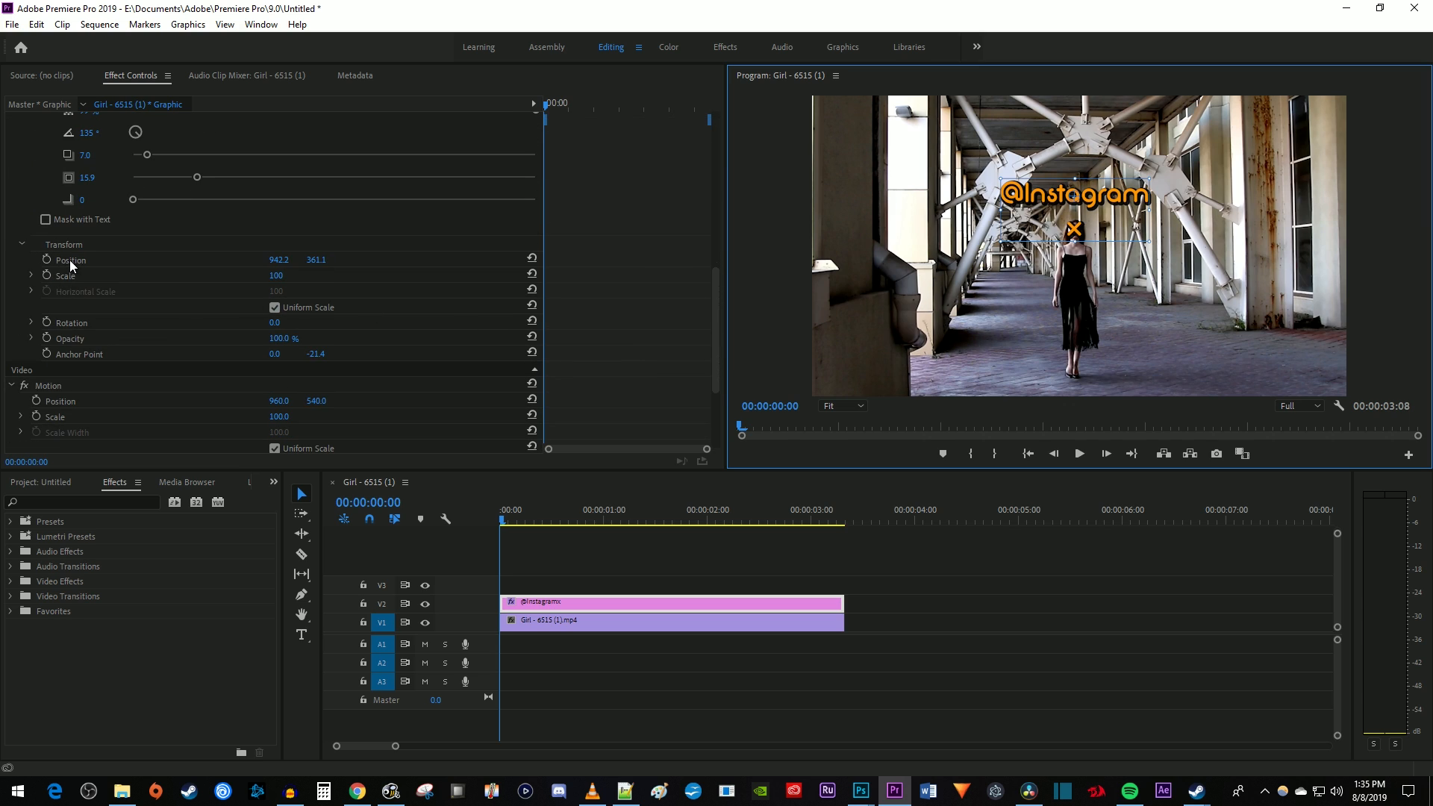
Enable the Position stopwatch to start keyframing the title's position.
left_click(71, 260)
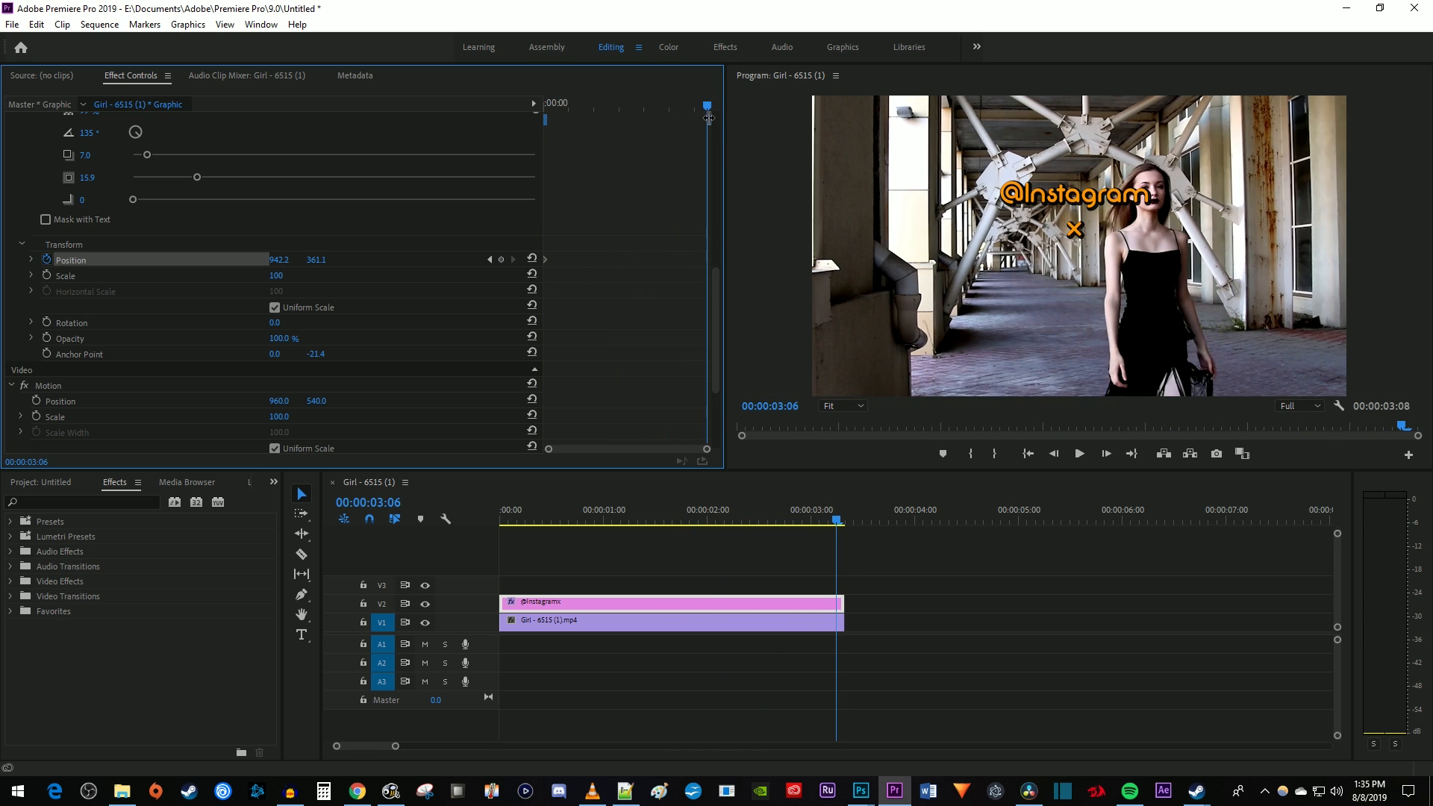
mouse_move(1076, 239)
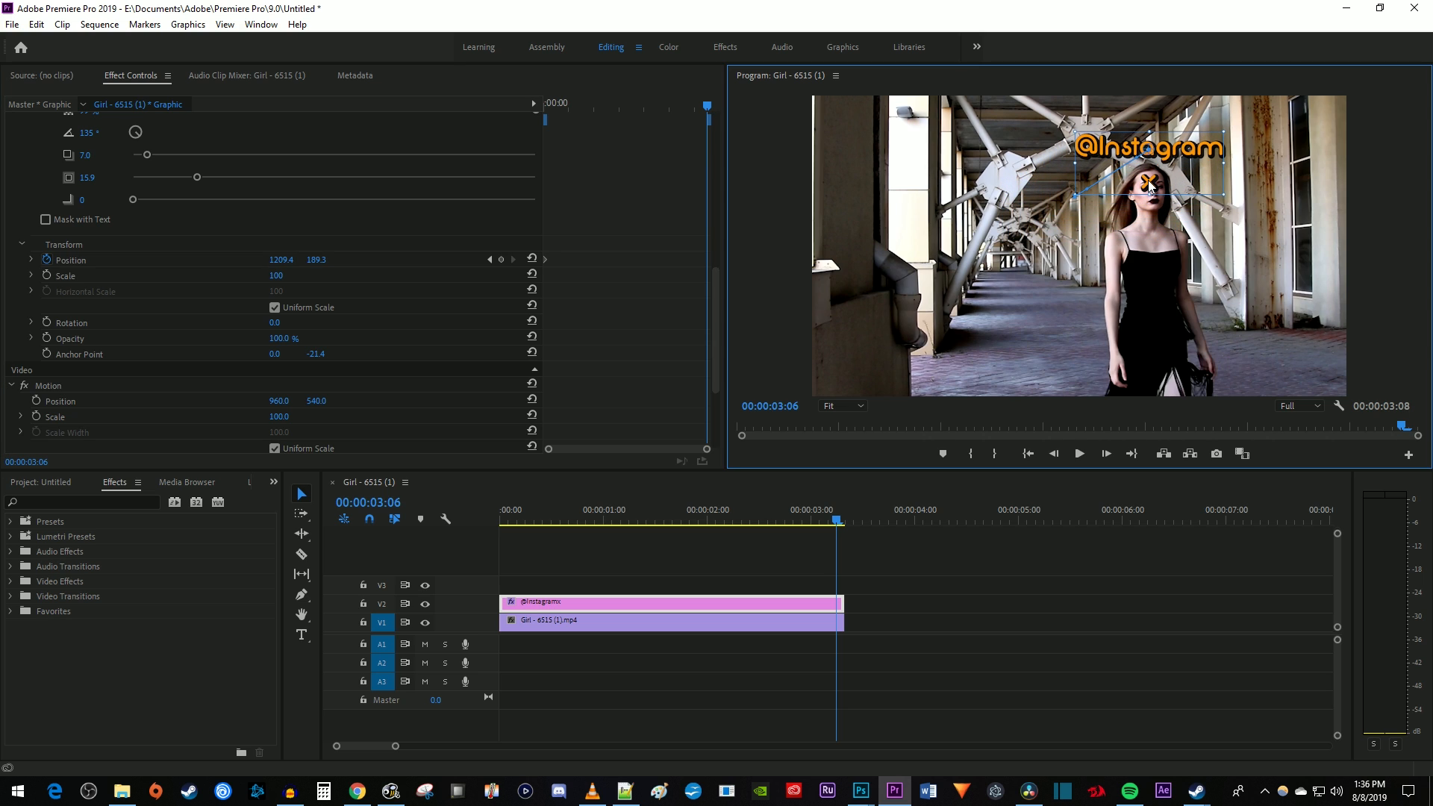
Drag the title so the X sits on the woman's face at the end and mid-clip.
left_click_drag(1147, 183, 1152, 174)
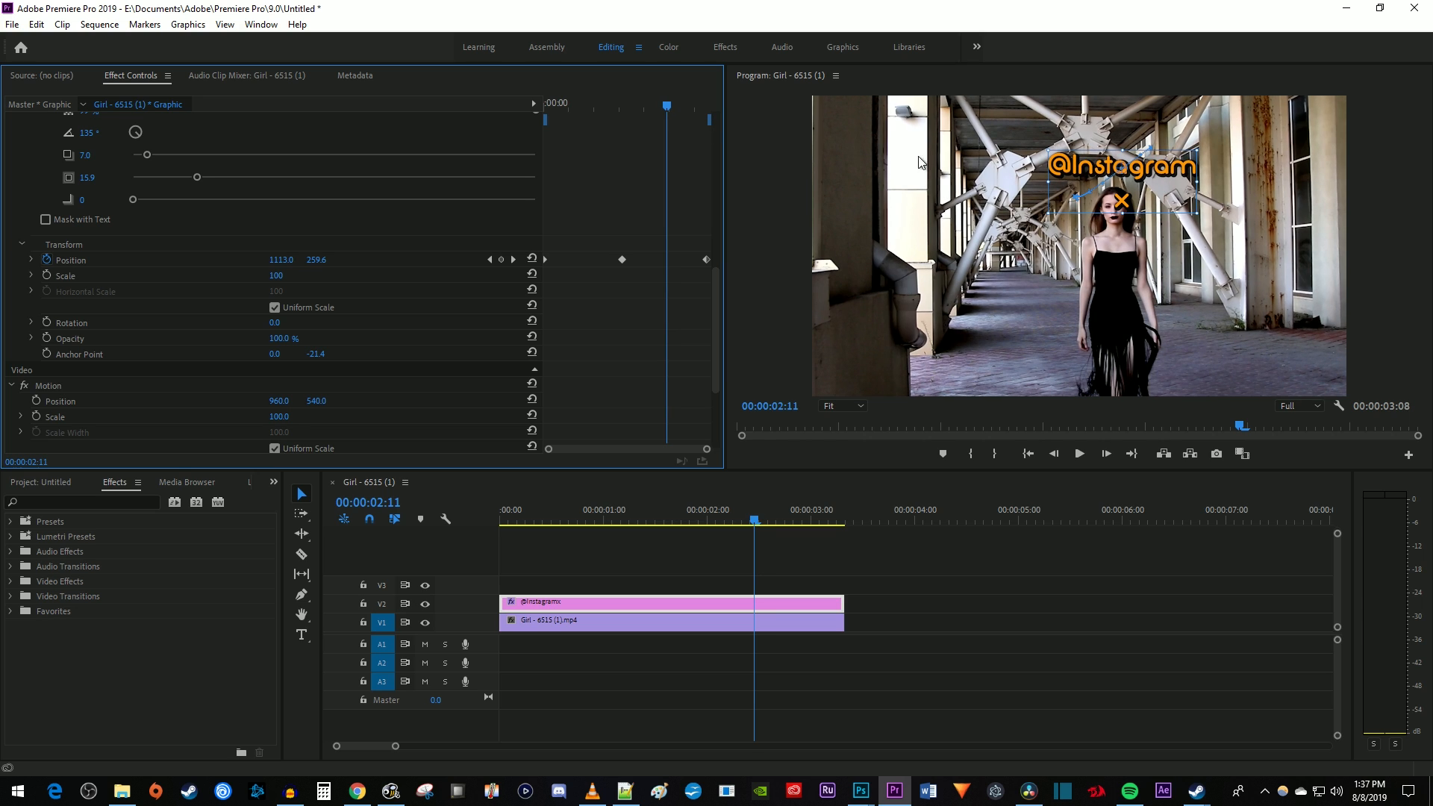
left_click_drag(1119, 188, 1106, 206)
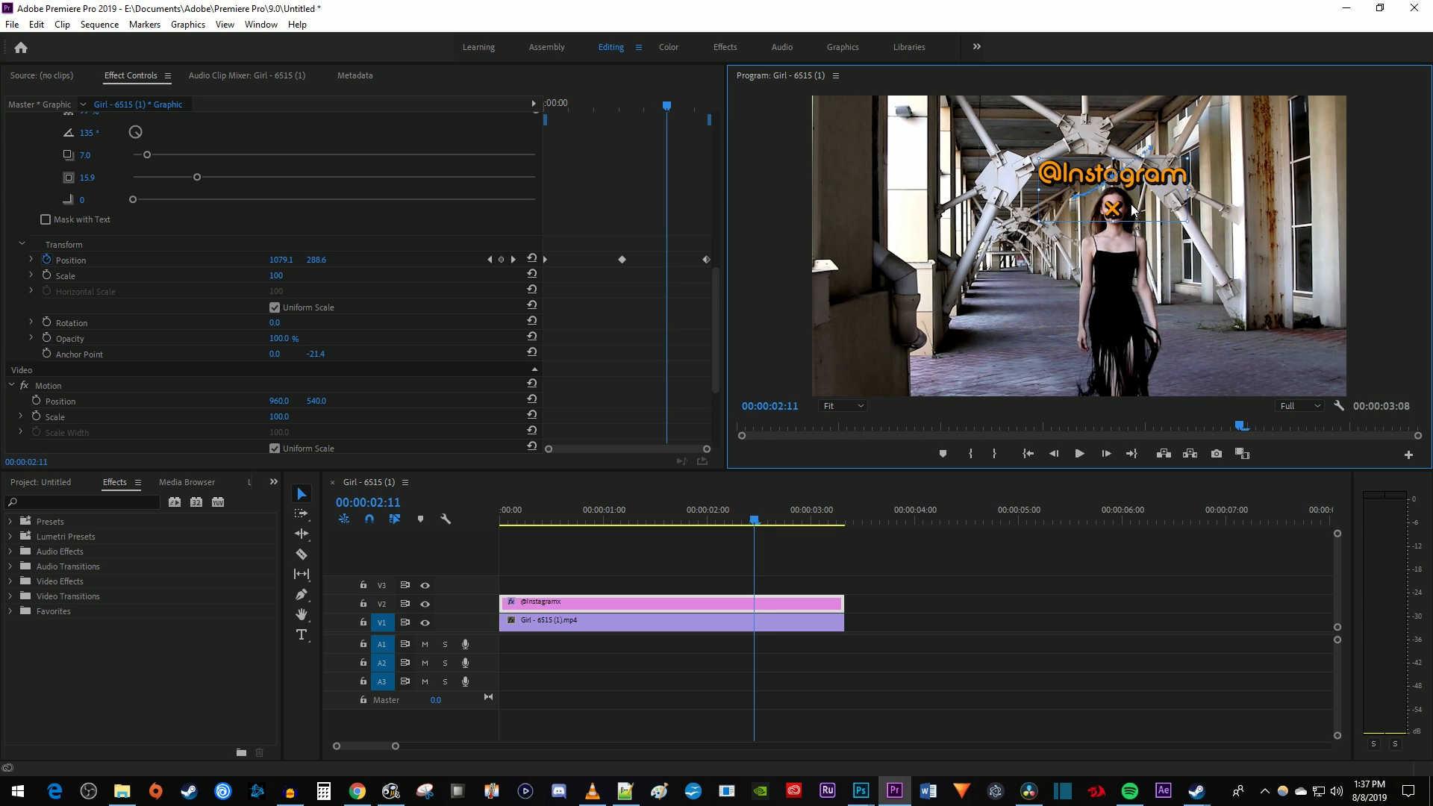